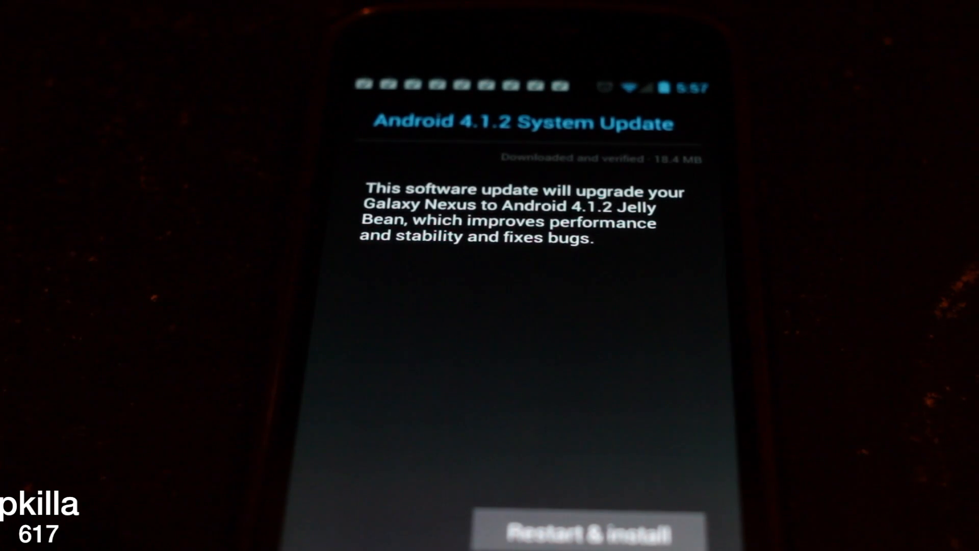
- Restart and install the verified Android 4.1.2 Jelly Bean update
{"action": "left_click", "coordinate": [577, 532]}
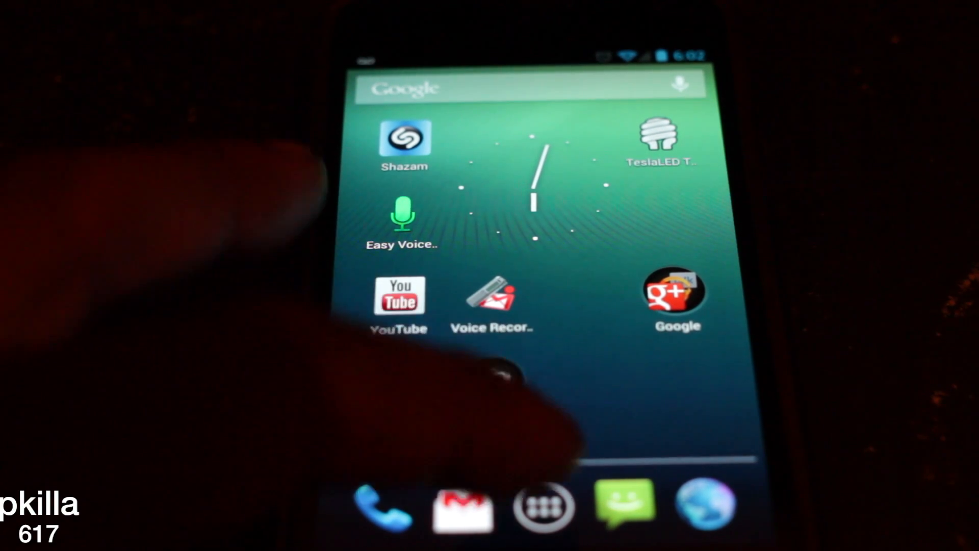
- Bring up the app drawer from the home screen dock after reboot
{"action": "left_click", "coordinate": [545, 505]}
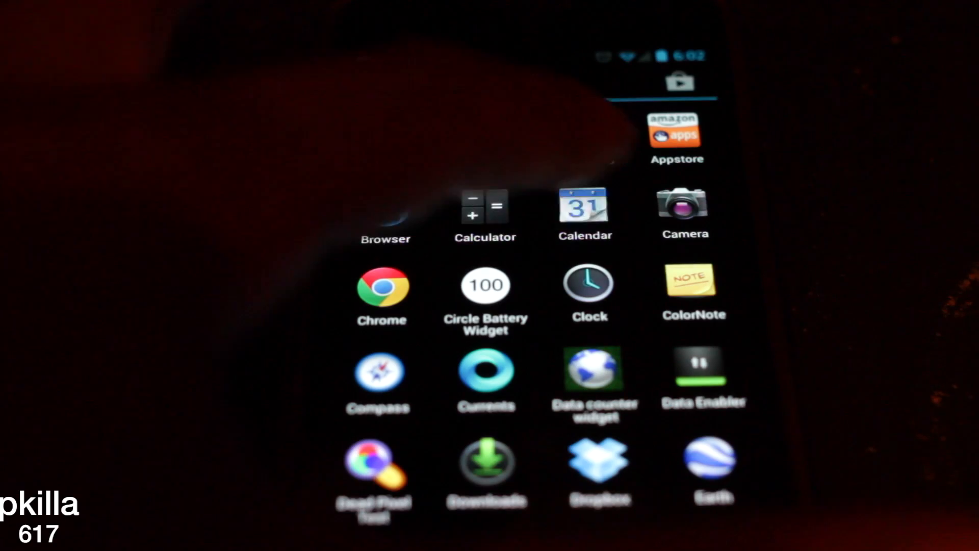
- Launch the browser from the app drawer to load a news site
{"action": "left_click", "coordinate": [584, 209]}
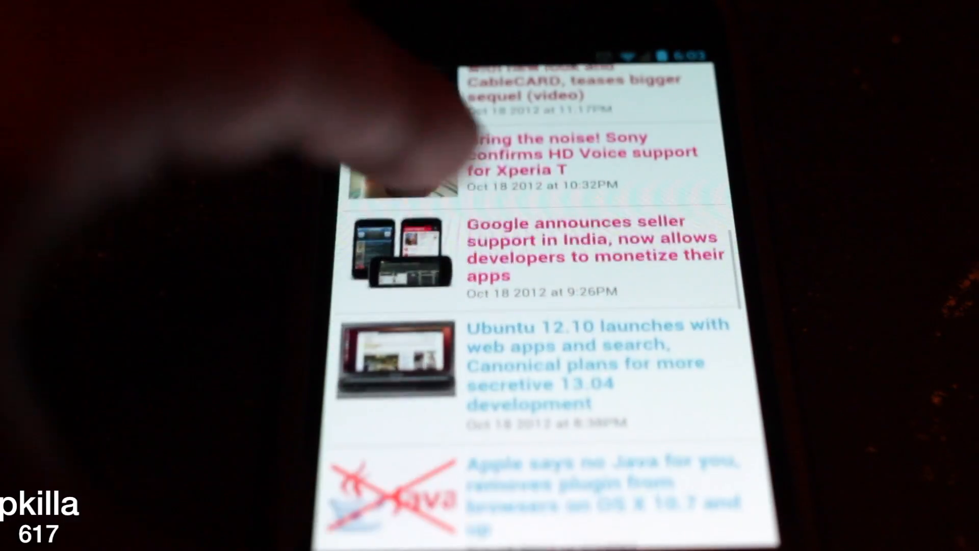
- Scroll the Engadget October 18–19 headline feed, then return to the home screen
{"action": "scroll", "scroll_direction": "down", "scroll_amount": 3}
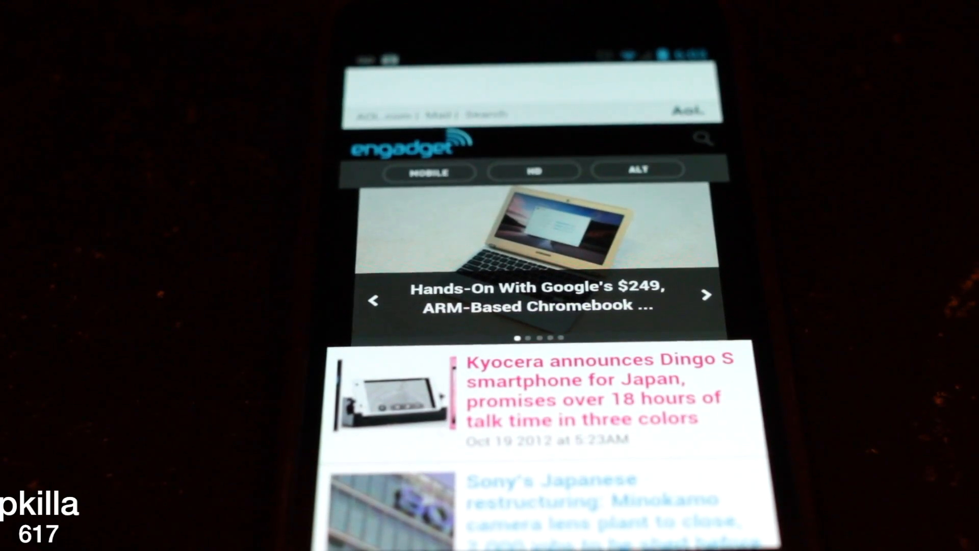
{"action": "scroll", "scroll_direction": "down", "scroll_amount": 3}
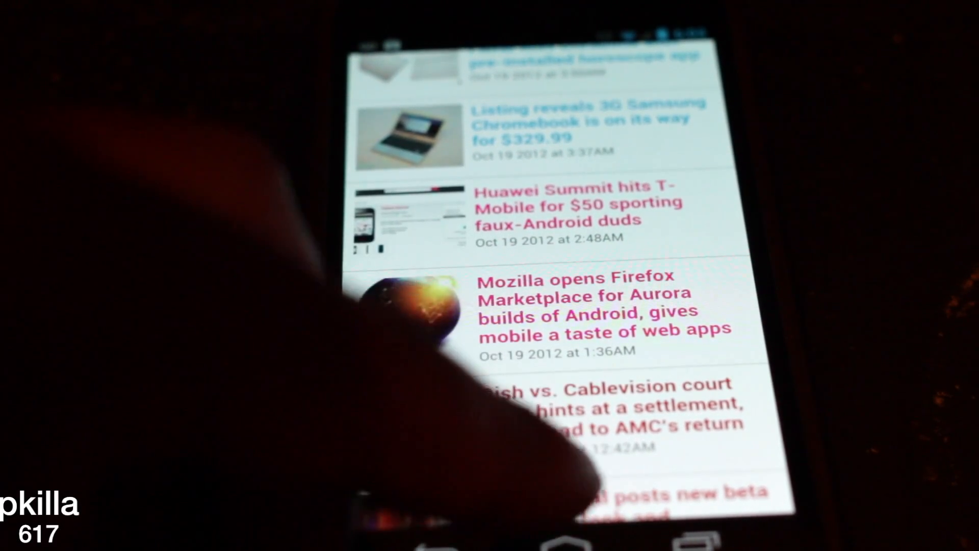
{"action": "left_click", "coordinate": [560, 536]}
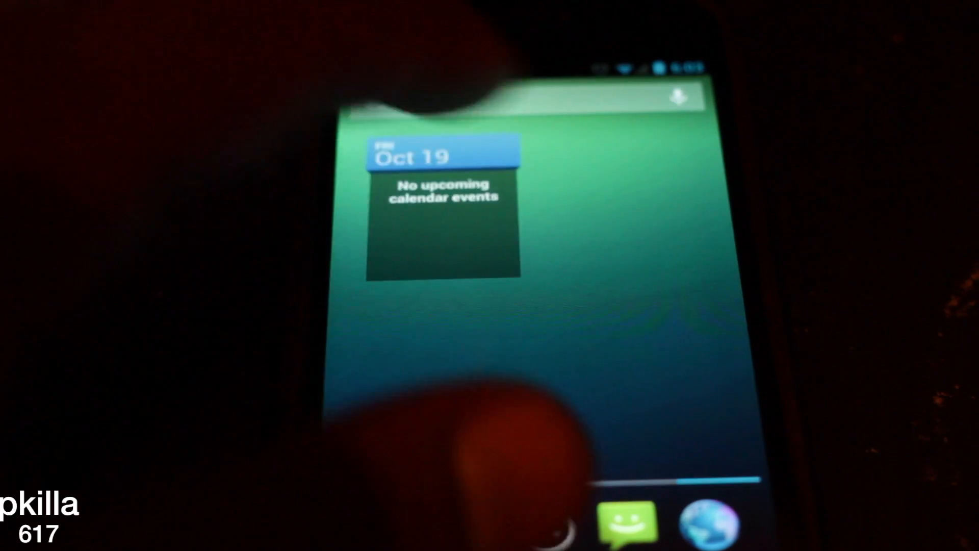
{"action": "scroll", "scroll_direction": "left", "scroll_amount": 3}
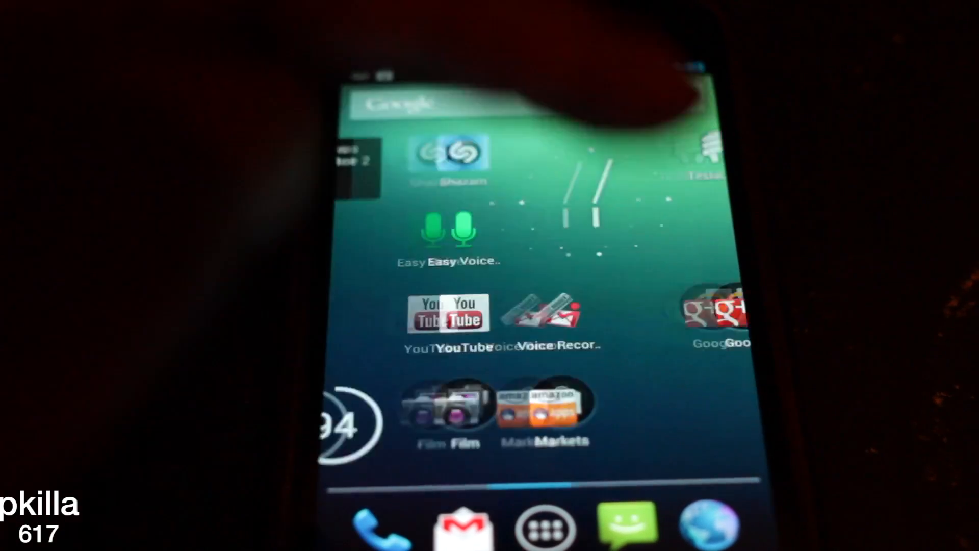